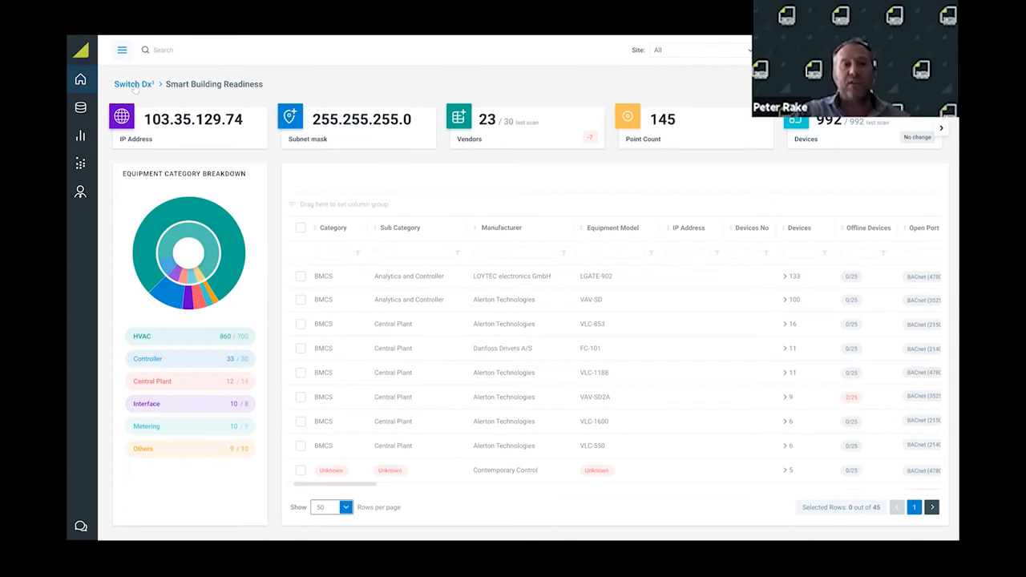
Navigate through Portfolio to the Events list and locate the Lobby Cooling Failure Demo event.
click(133, 84)
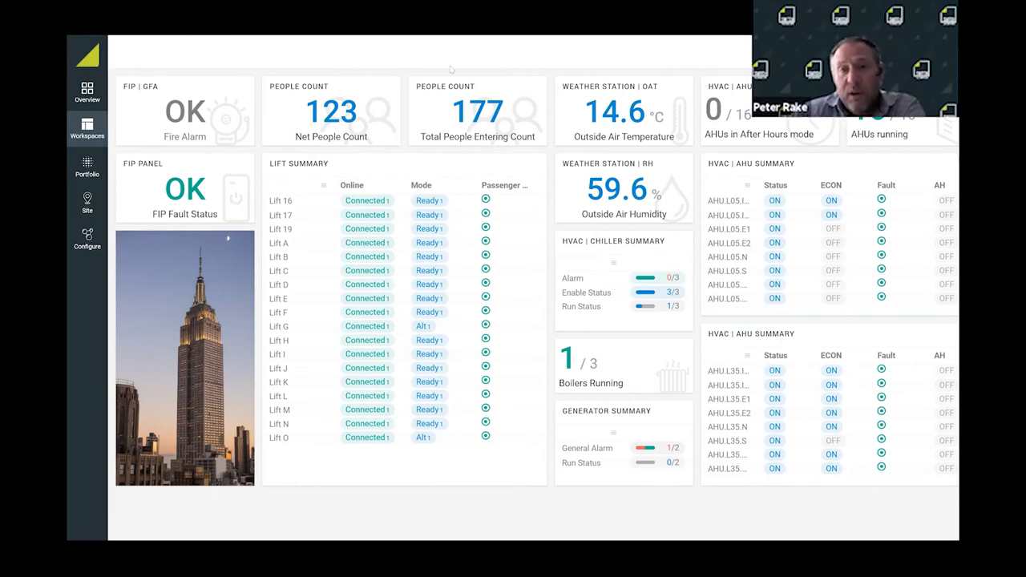
mouse_move(782, 337)
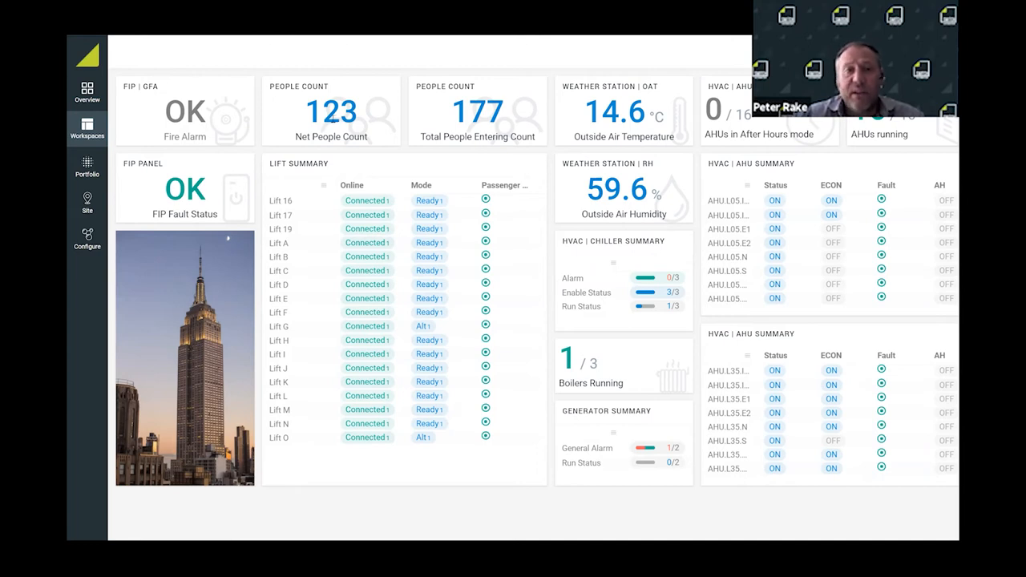
mouse_move(564, 96)
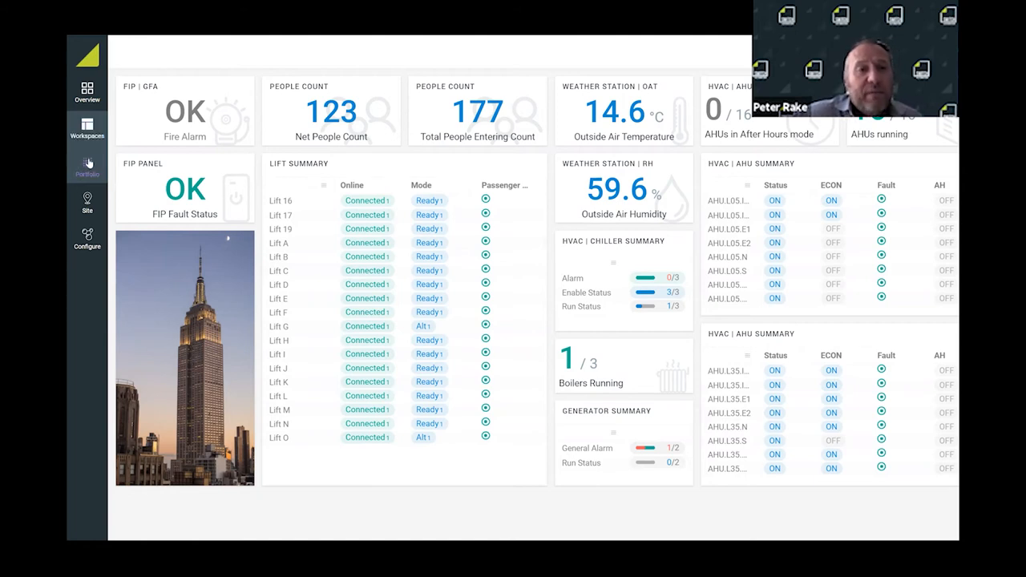
click(87, 165)
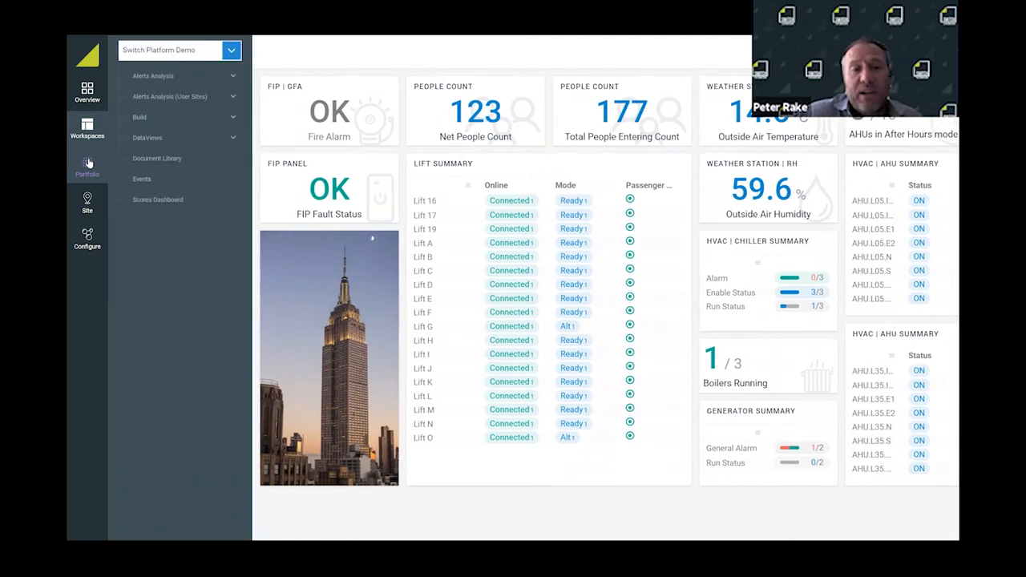
click(141, 180)
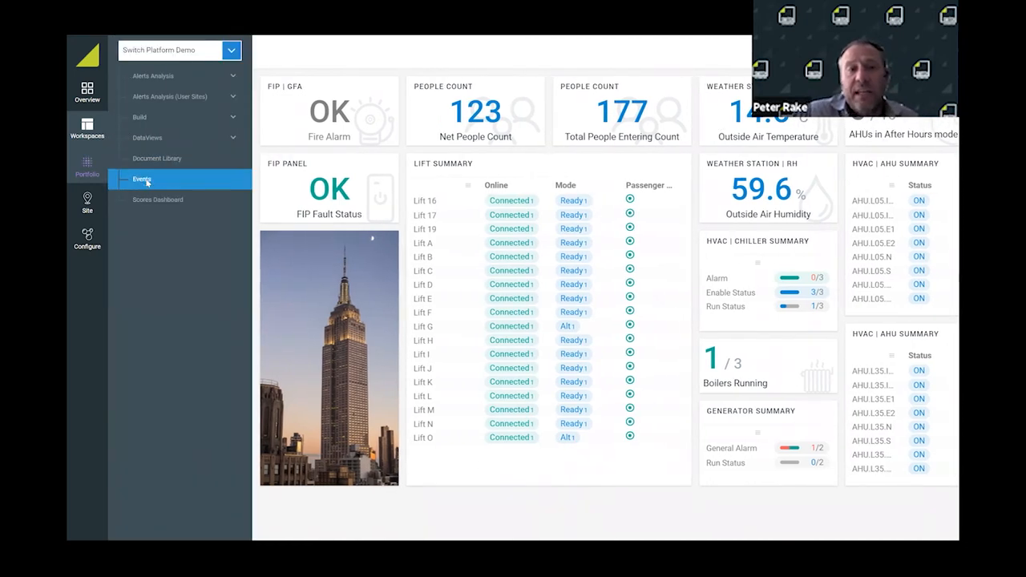
click(141, 180)
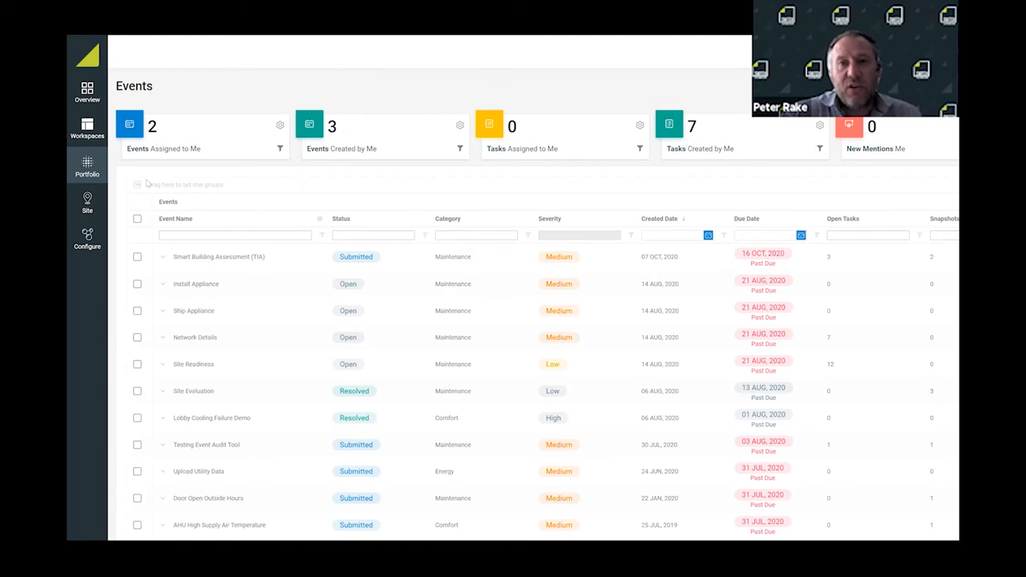
scroll(down, 3)
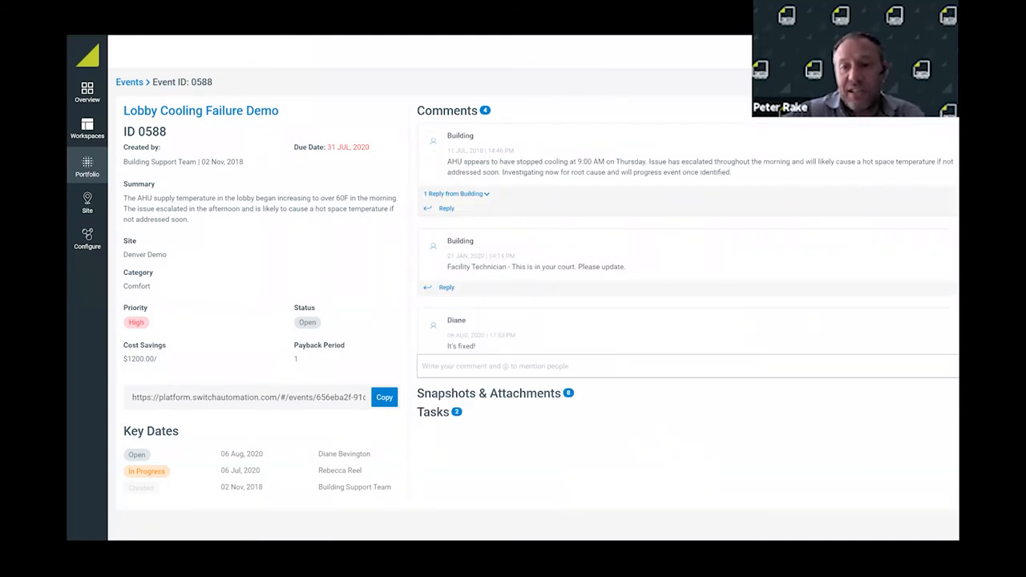
click(489, 393)
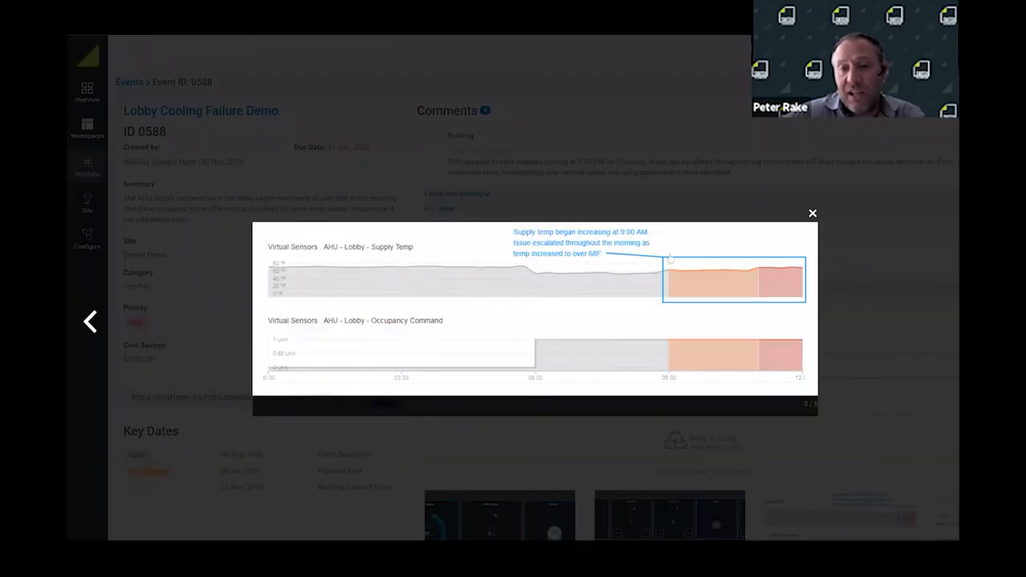
mouse_move(539, 259)
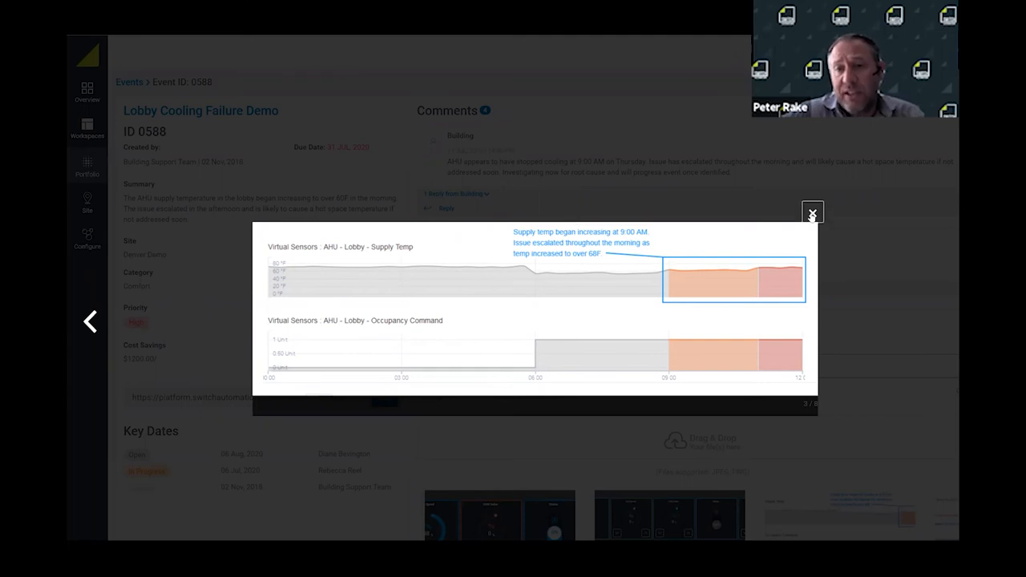
click(811, 214)
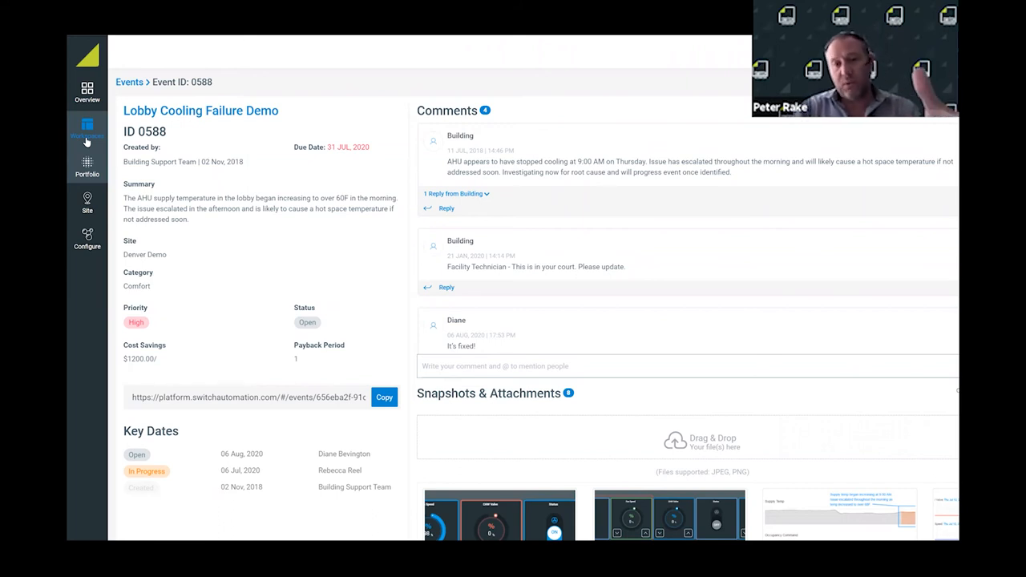
Show the Events Overview Workspace and scroll through its cost-savings, event totals and opportunity charts by site.
click(87, 128)
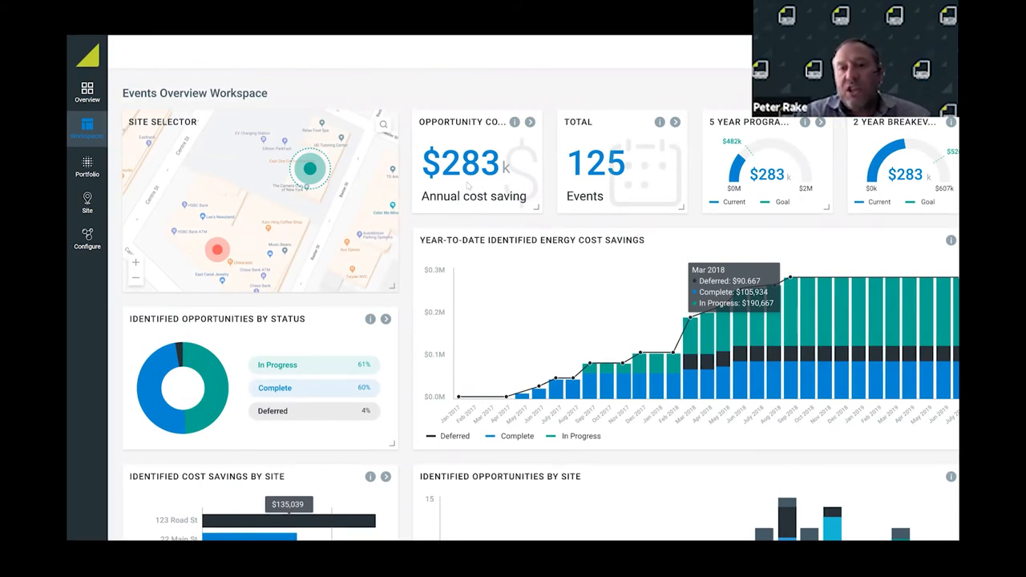
scroll(down, 3)
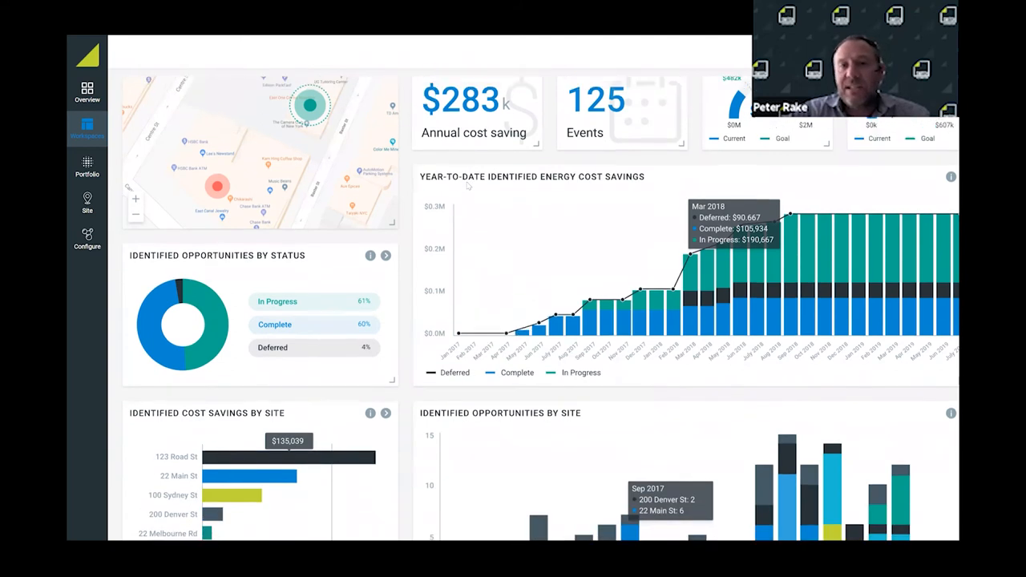
scroll(down, 3)
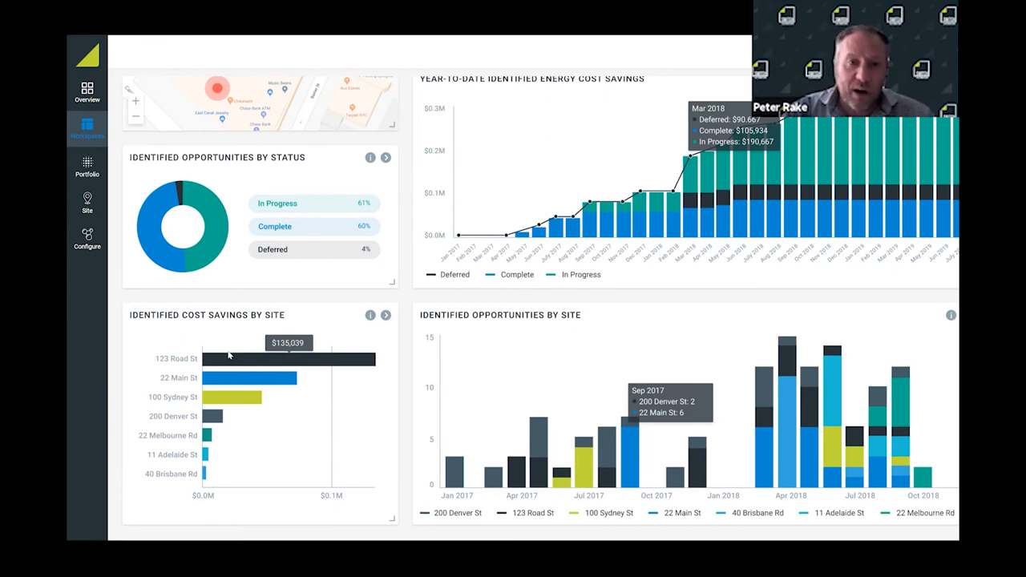
scroll(down, 3)
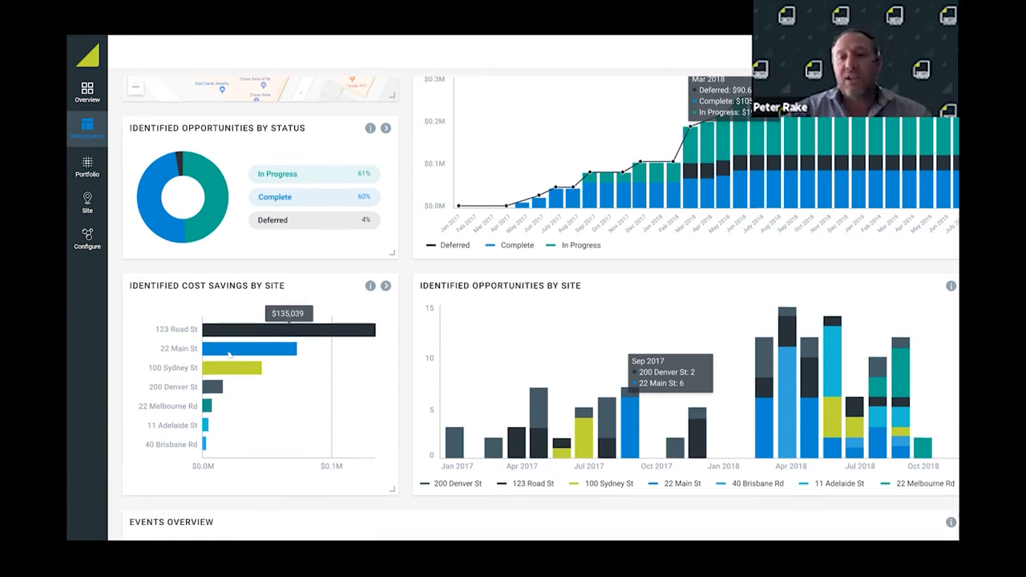
scroll(up, 3)
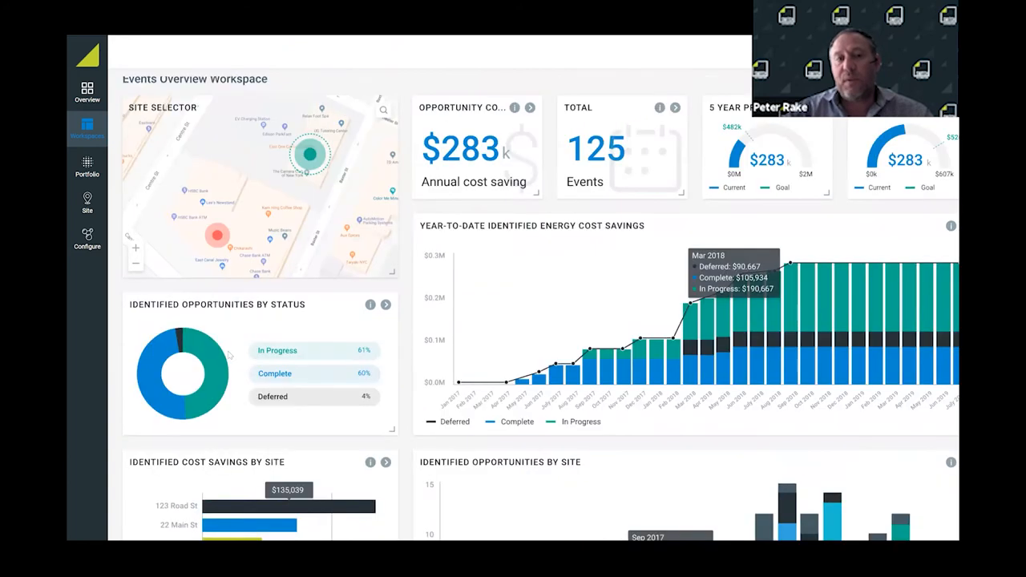
scroll(up, 3)
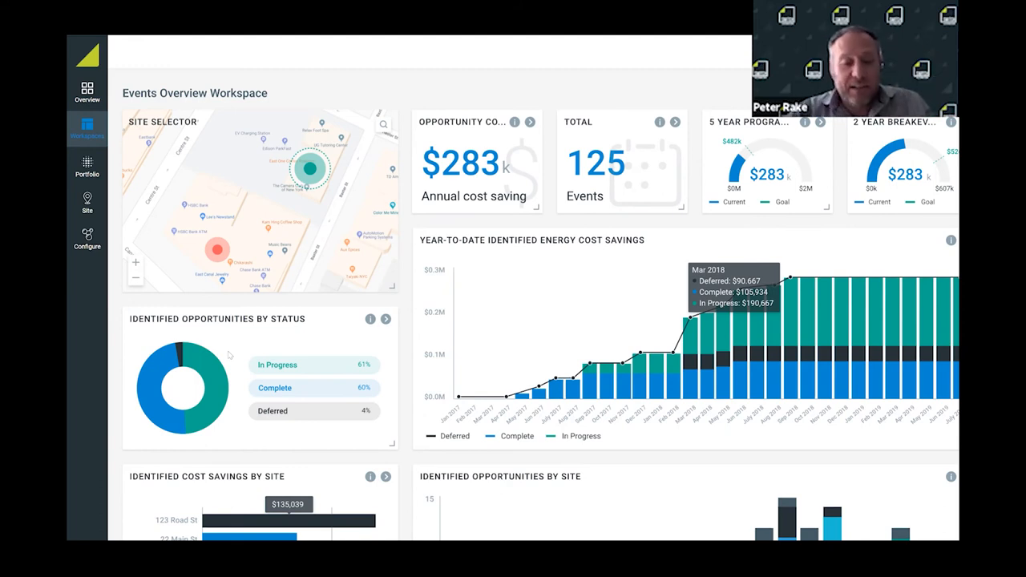
mouse_move(232, 301)
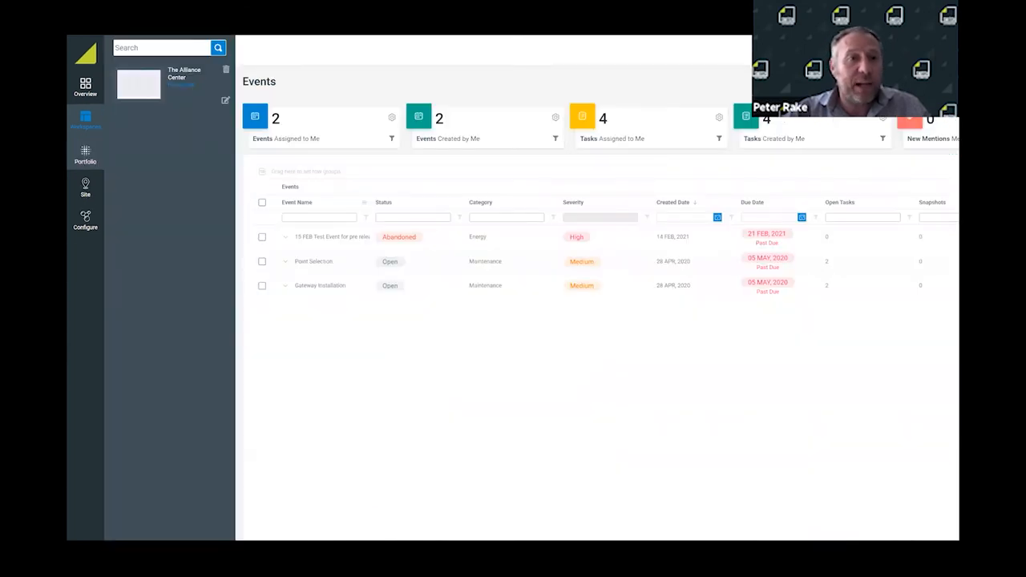
Navigate via the Site pages and Control to the Office Control page for Denver Demo.
click(87, 120)
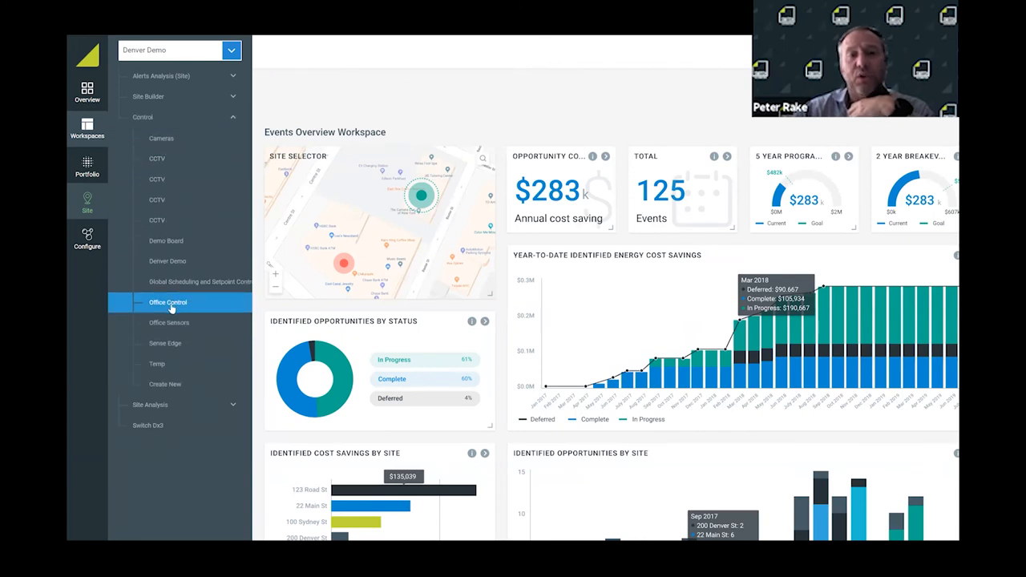
click(168, 301)
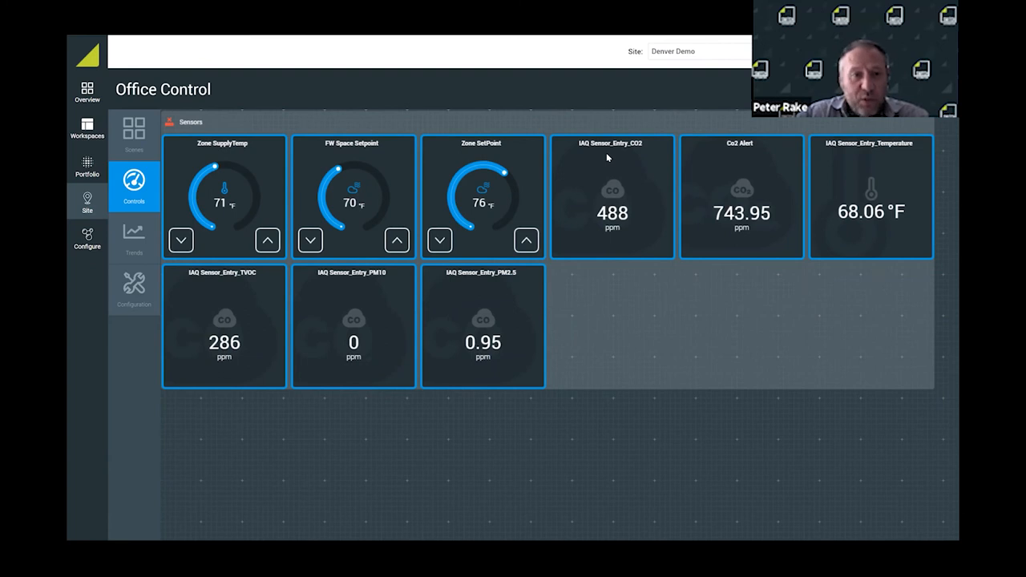
mouse_move(316, 207)
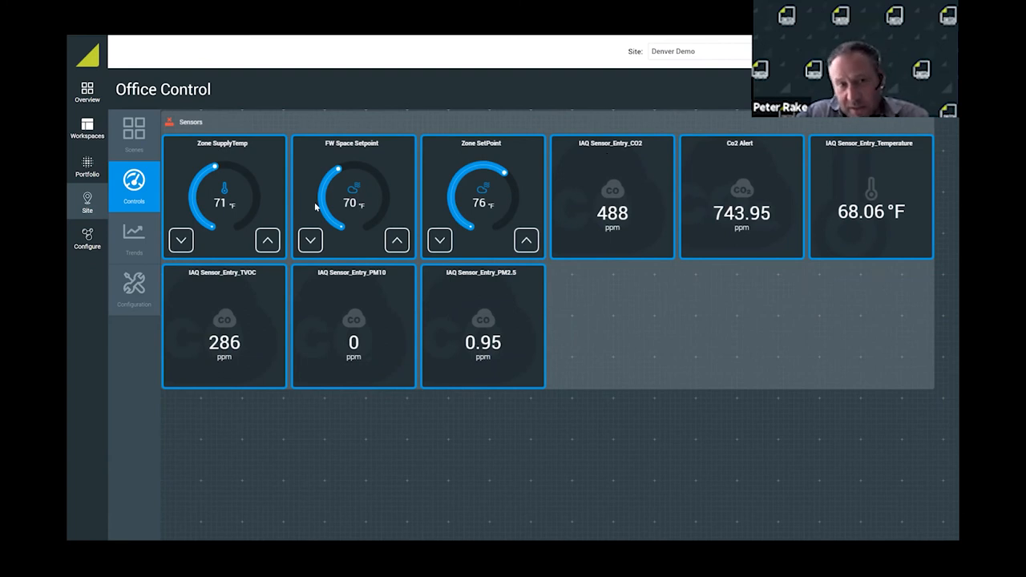
mouse_move(484, 184)
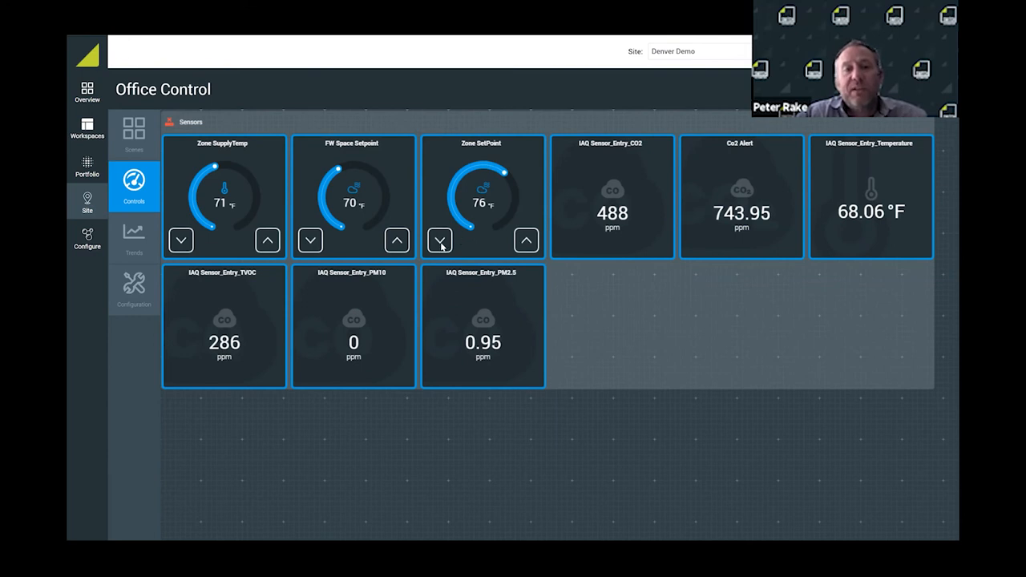
Lower the Zone SetPoint gauge from 76 °F to 74 °F on the Sensors panel.
click(439, 240)
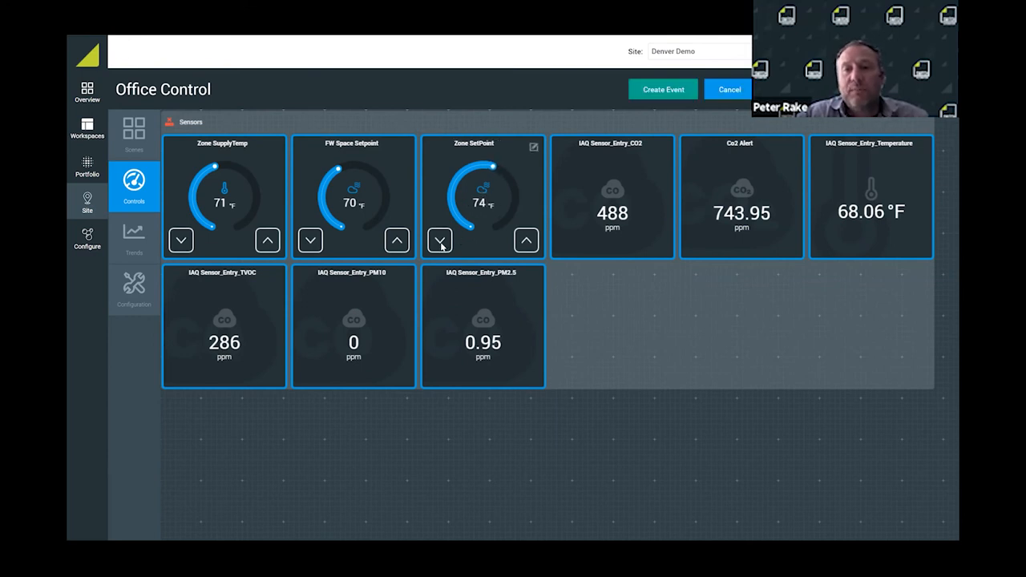
Go to the Tenant Safe & Healthy Office workspace with 3D floorplan, people count, weather and conference rooms.
click(86, 128)
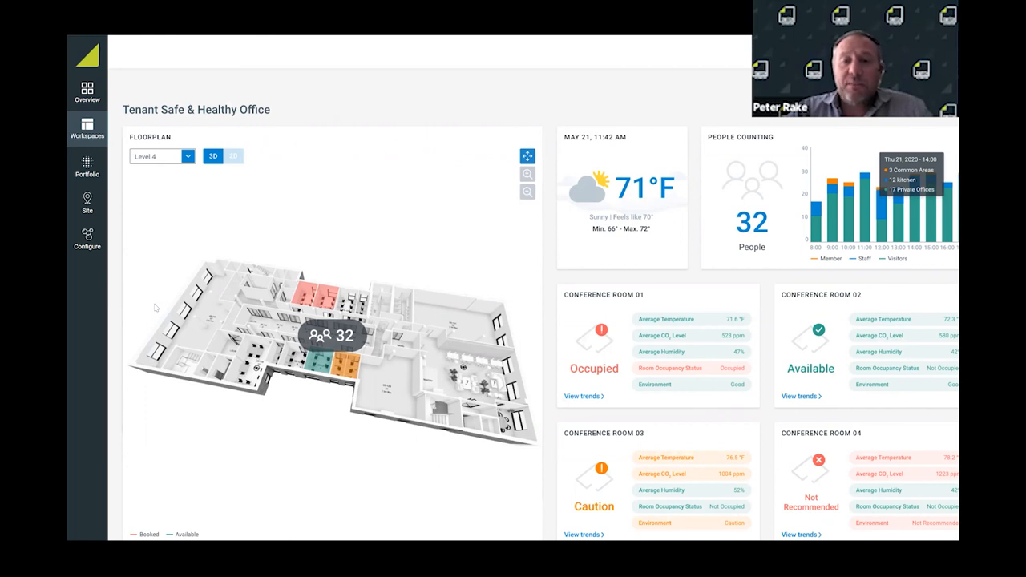
mouse_move(349, 365)
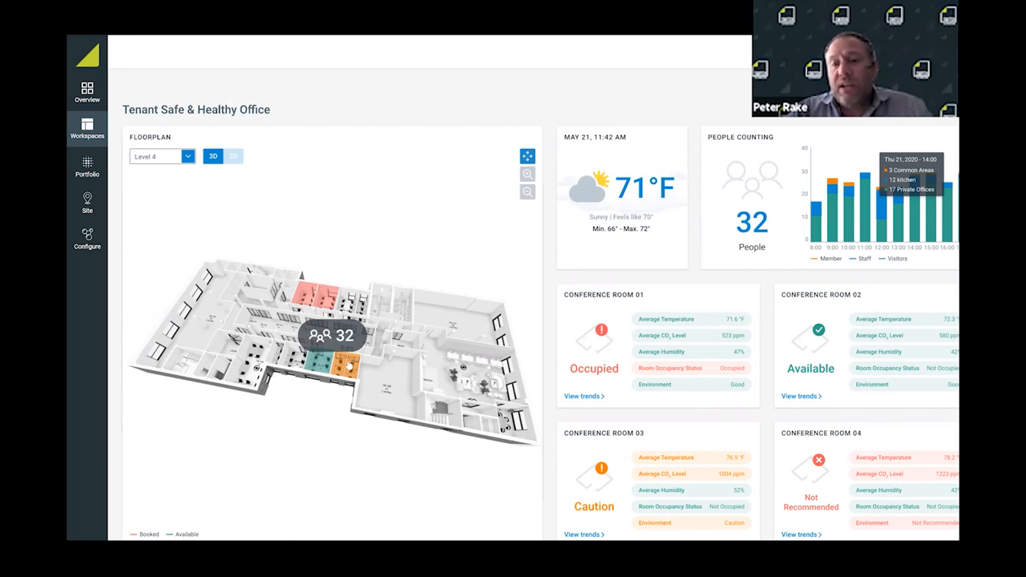
mouse_move(618, 332)
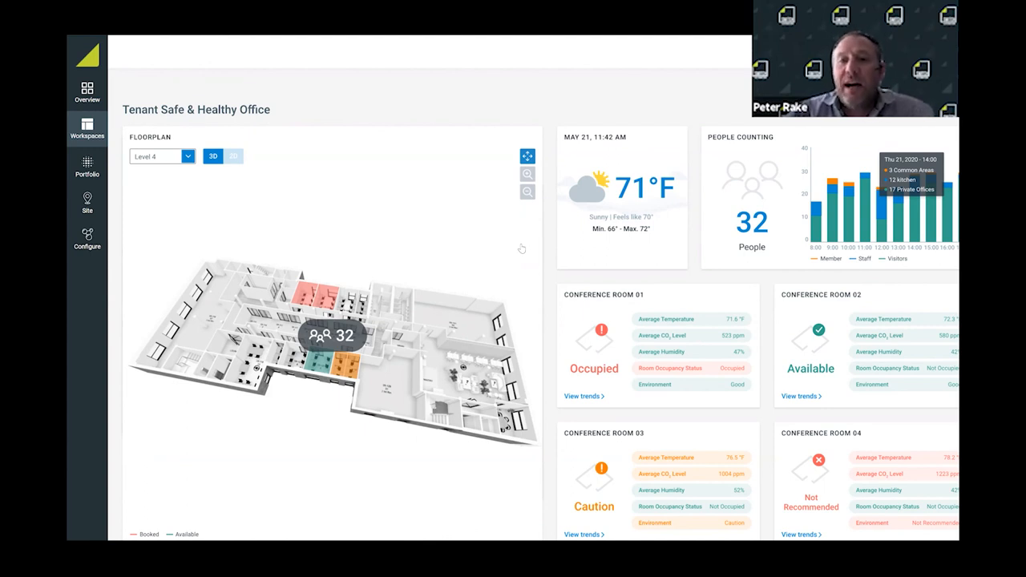
mouse_move(713, 178)
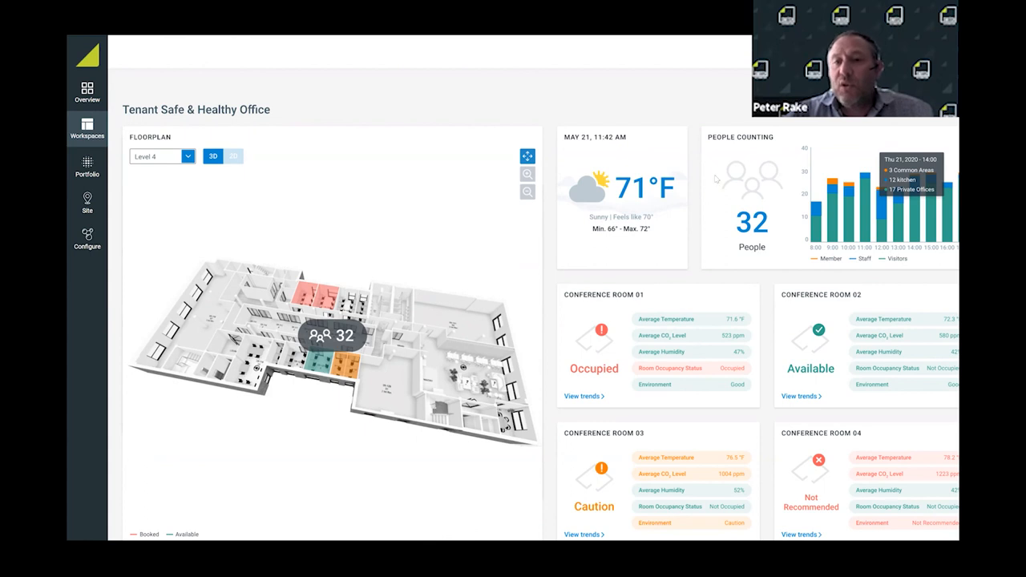
mouse_move(734, 174)
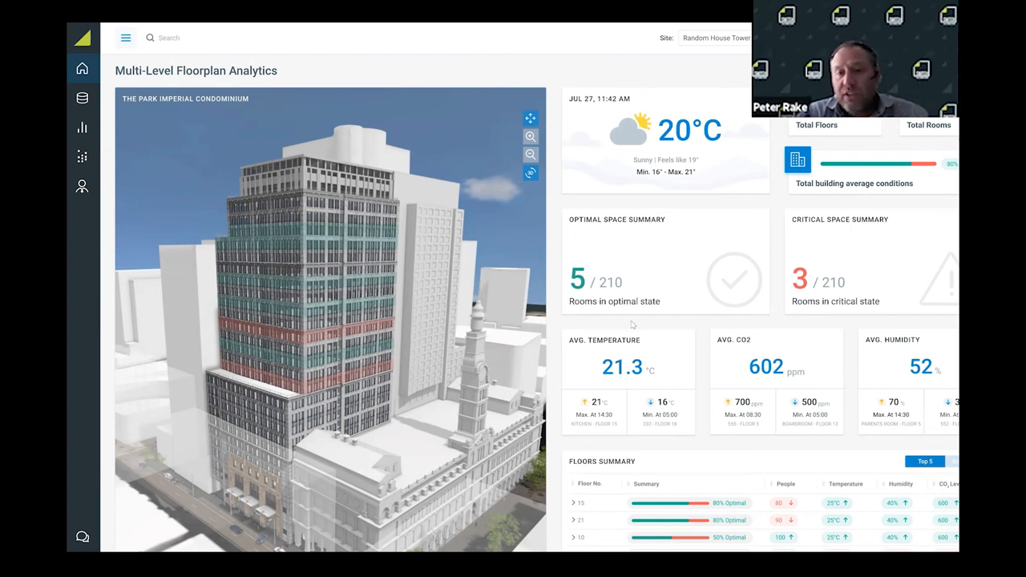
mouse_move(651, 393)
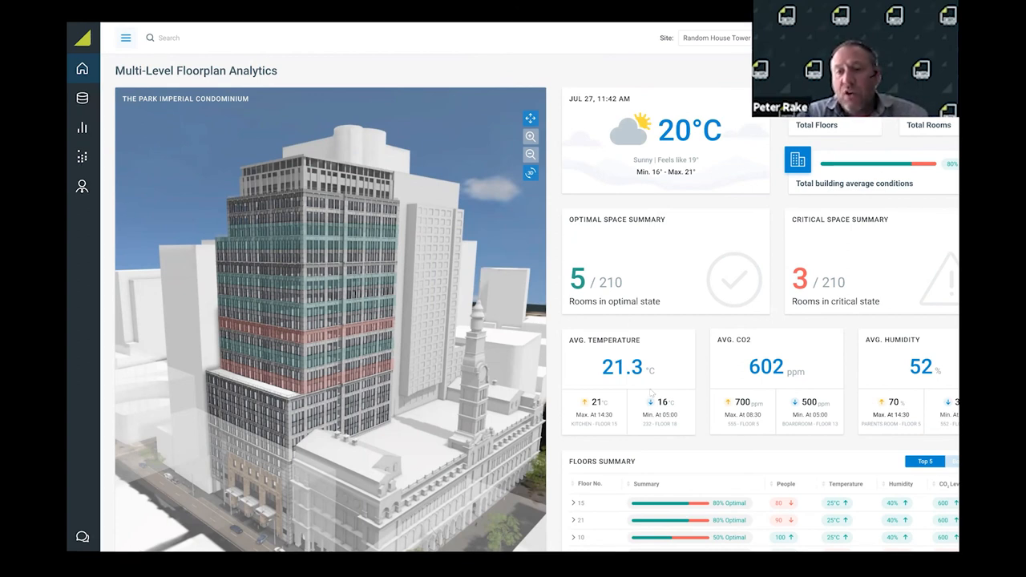